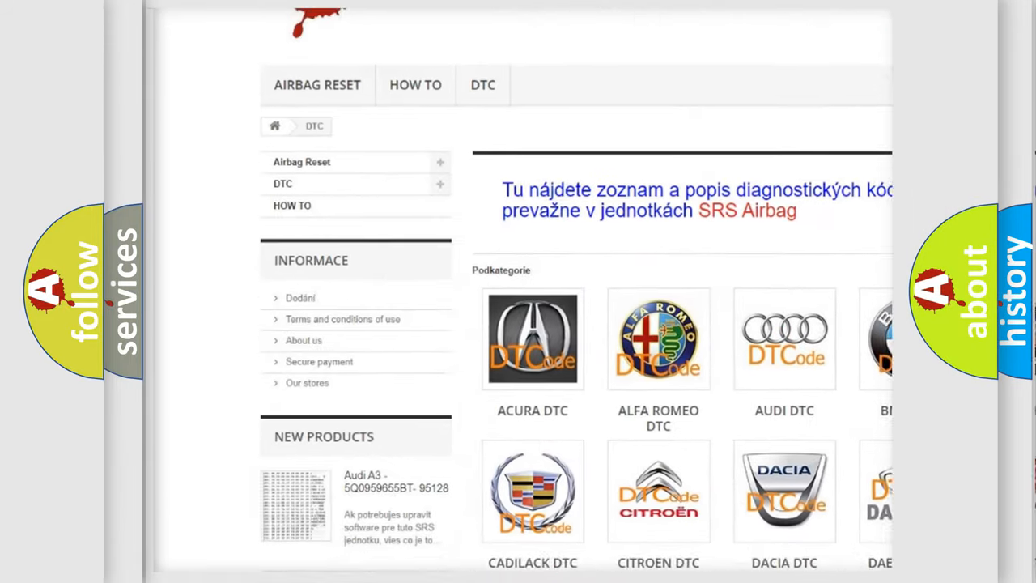
{"action": "scroll", "scroll_direction": "down", "scroll_amount": 3}
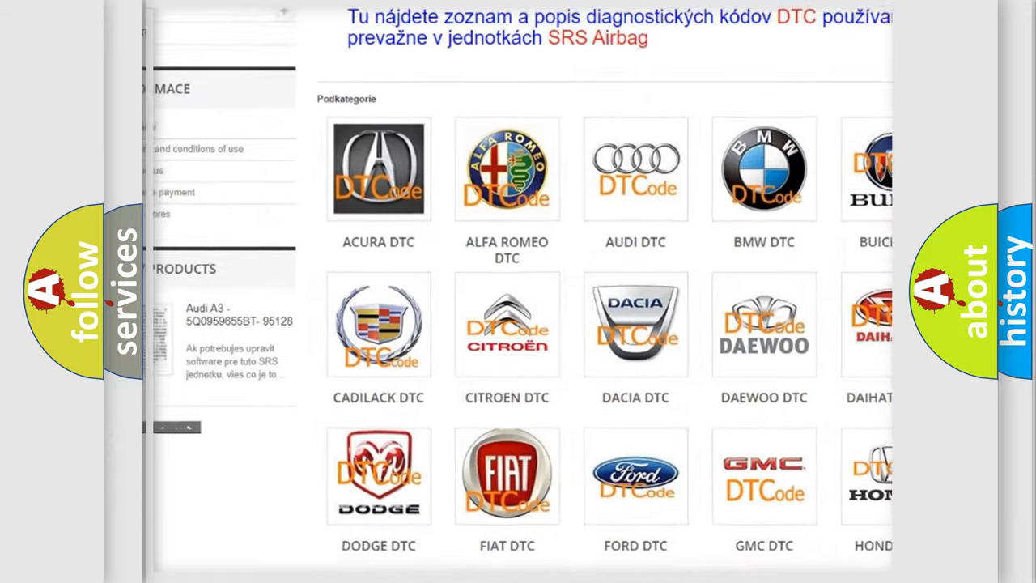